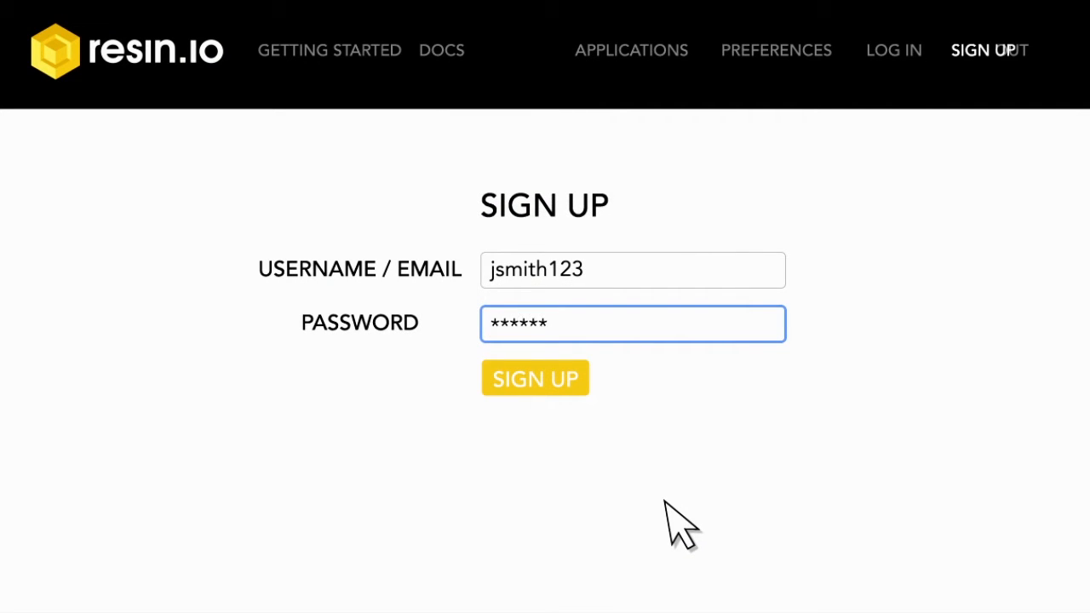
- Sign up with the entered credentials and add an application named myapplication
{"action": "left_click", "coordinate": [535, 378]}
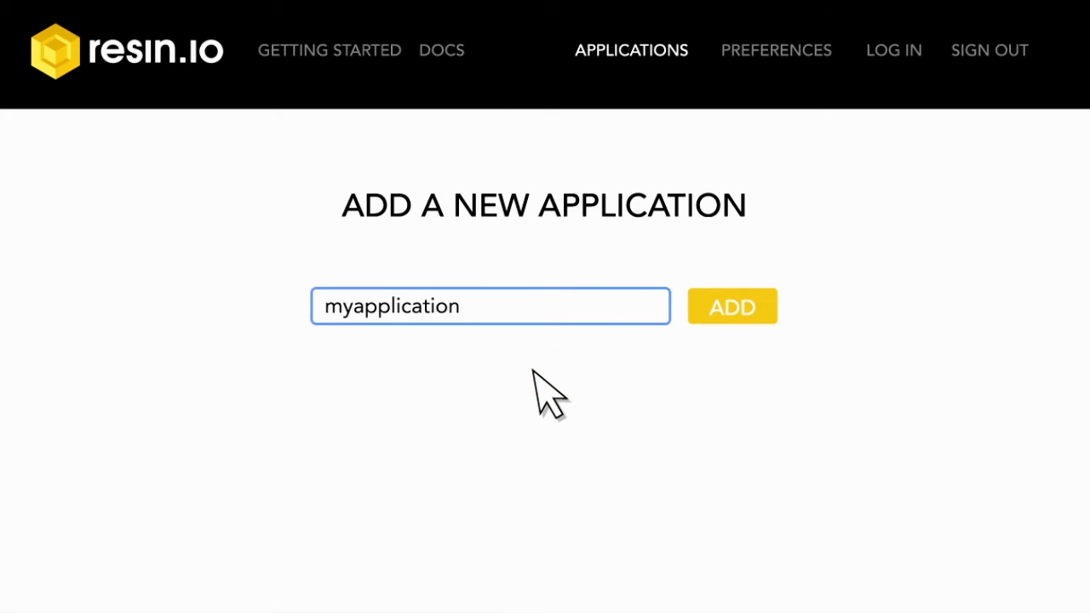
{"action": "left_click", "coordinate": [732, 306]}
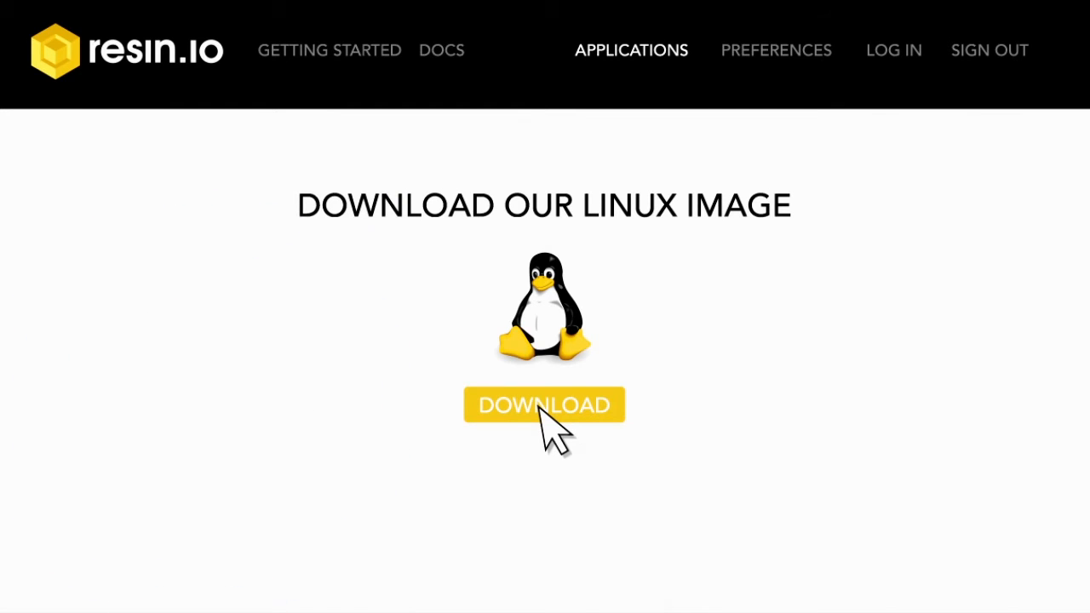
- Request the Linux image download from the new application's page
{"action": "left_click", "coordinate": [543, 405]}
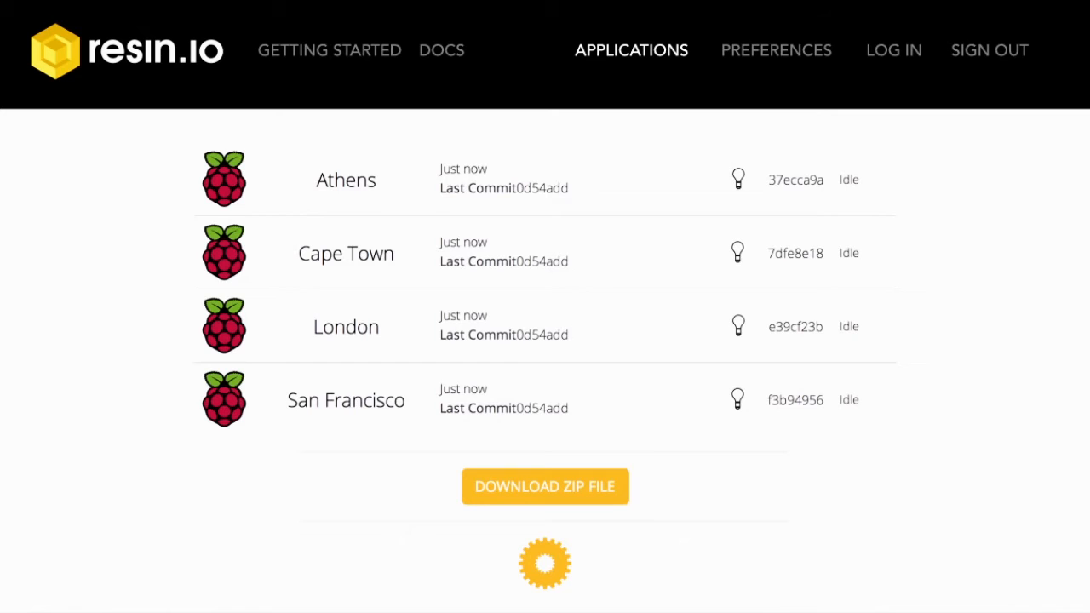
- View the London Raspberry Pi's detail page, showing it online under newApp
{"action": "left_click", "coordinate": [346, 327]}
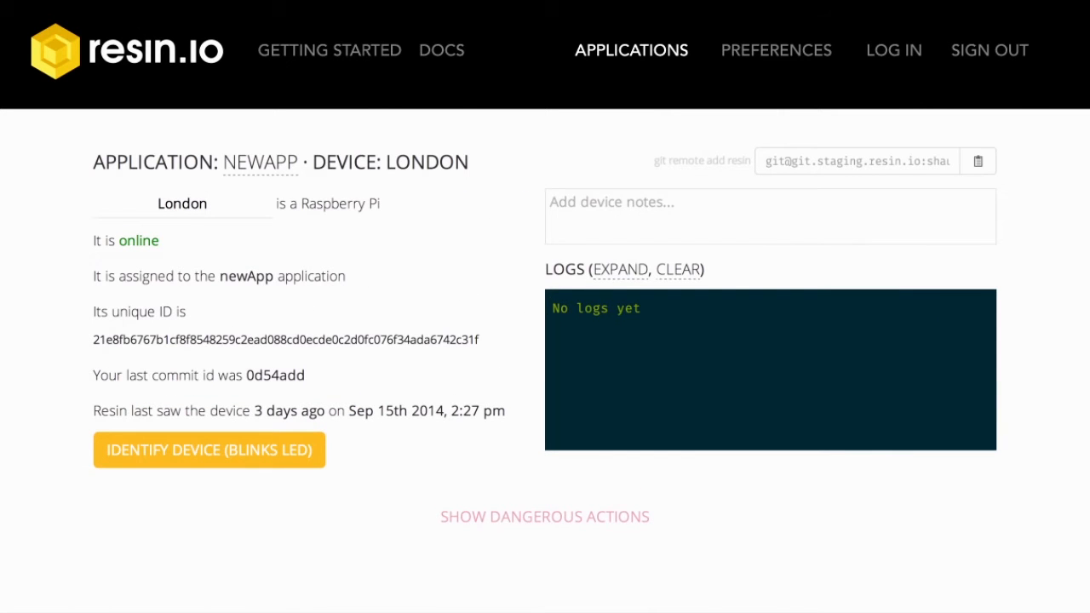